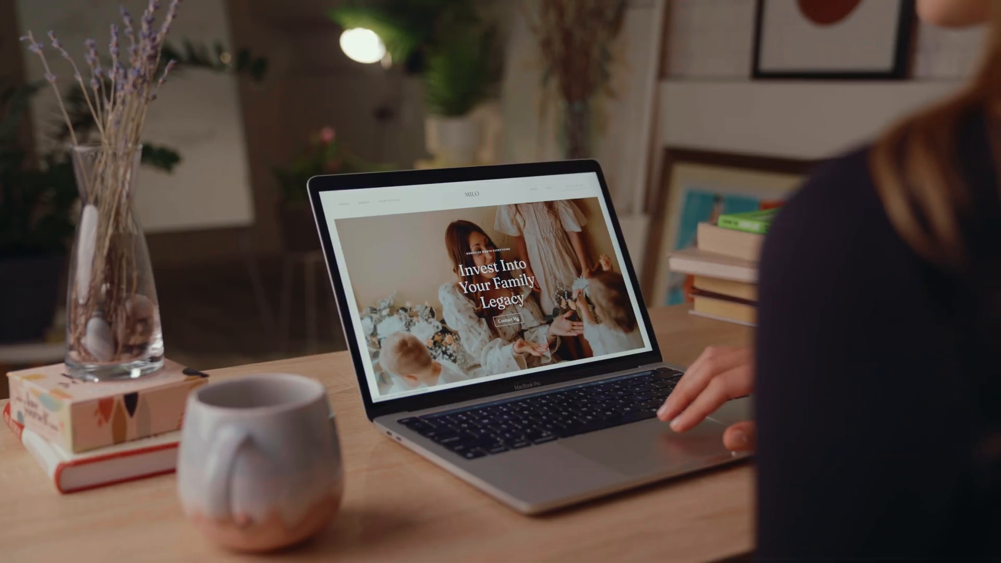
Scroll through the site editor to reach the Catherine Jones home page with its pages list
scroll("down", 3)
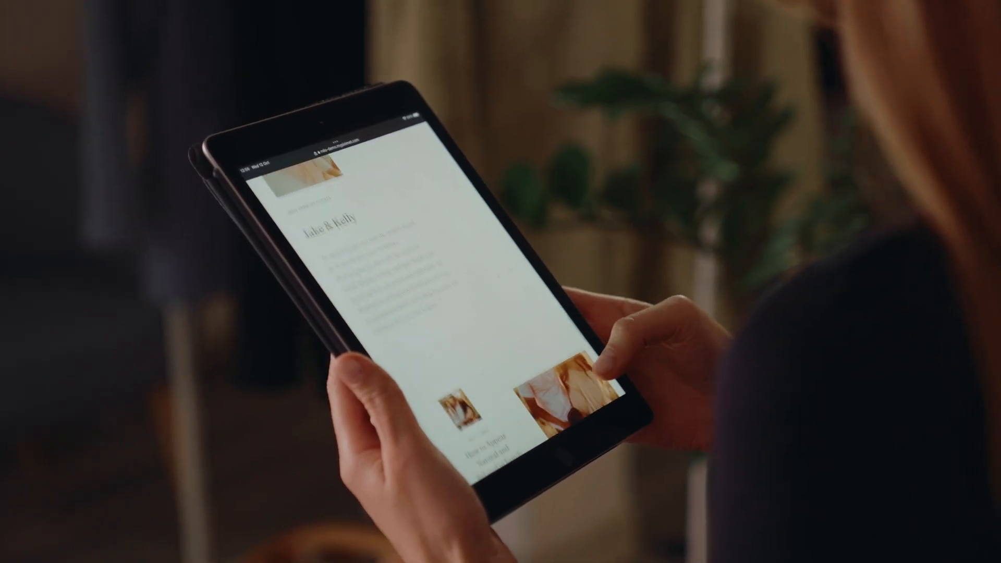
scroll("down", 3)
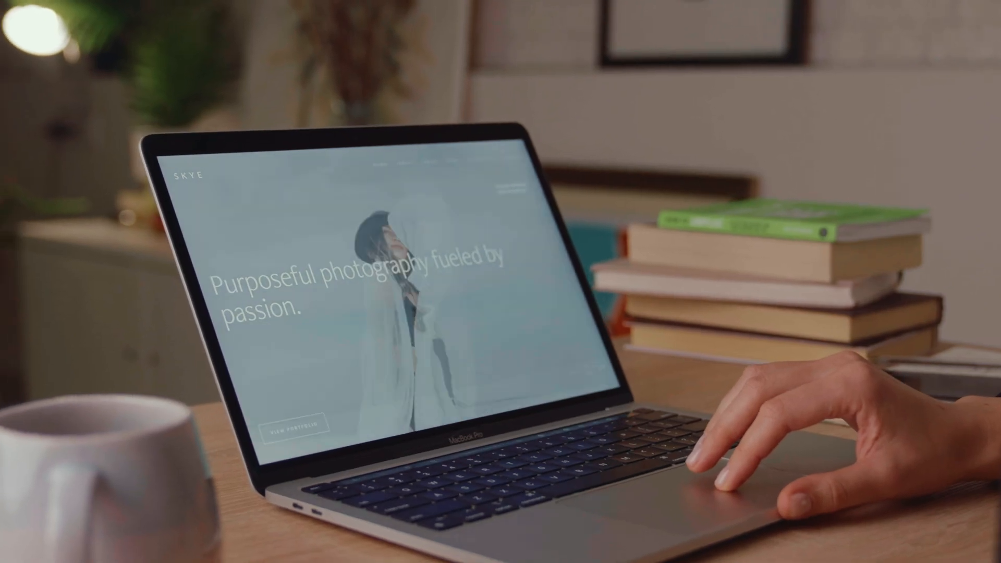
scroll("down", 3)
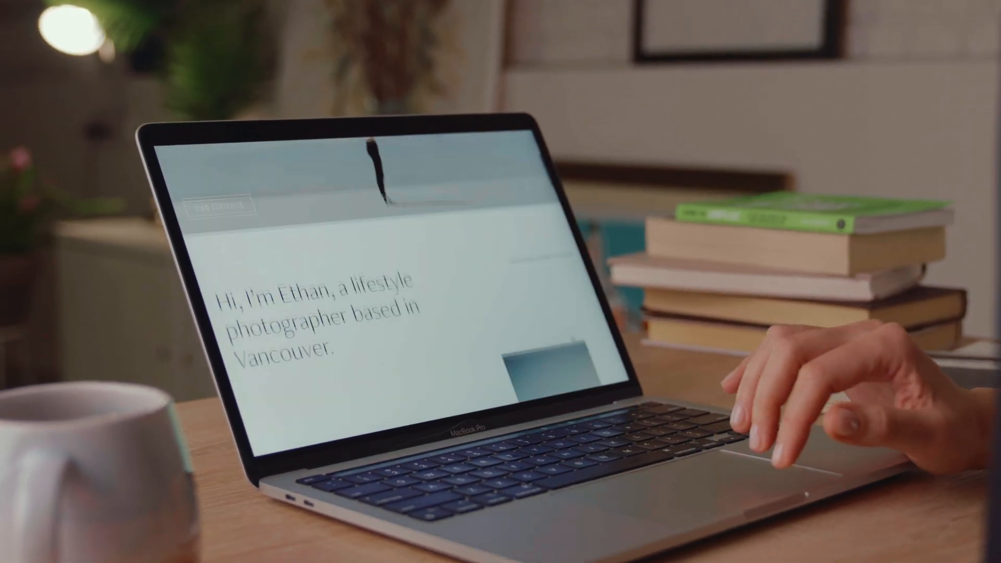
scroll("down", 3)
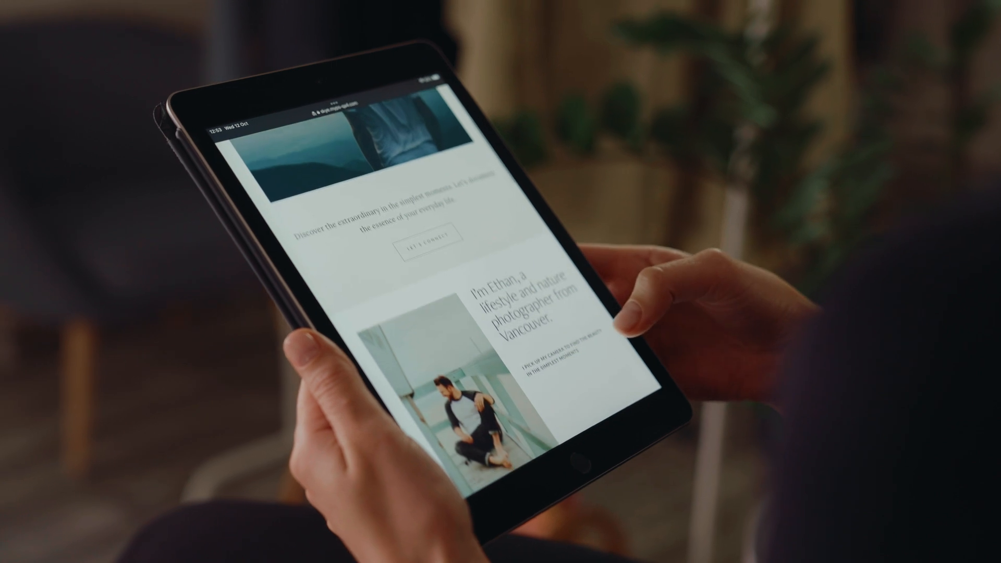
scroll("down", 3)
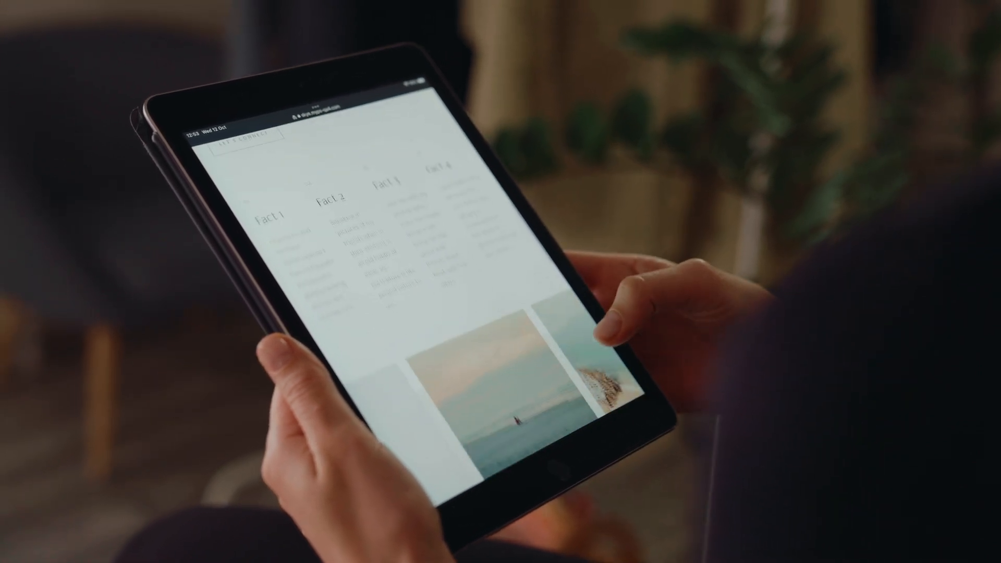
scroll("down", 3)
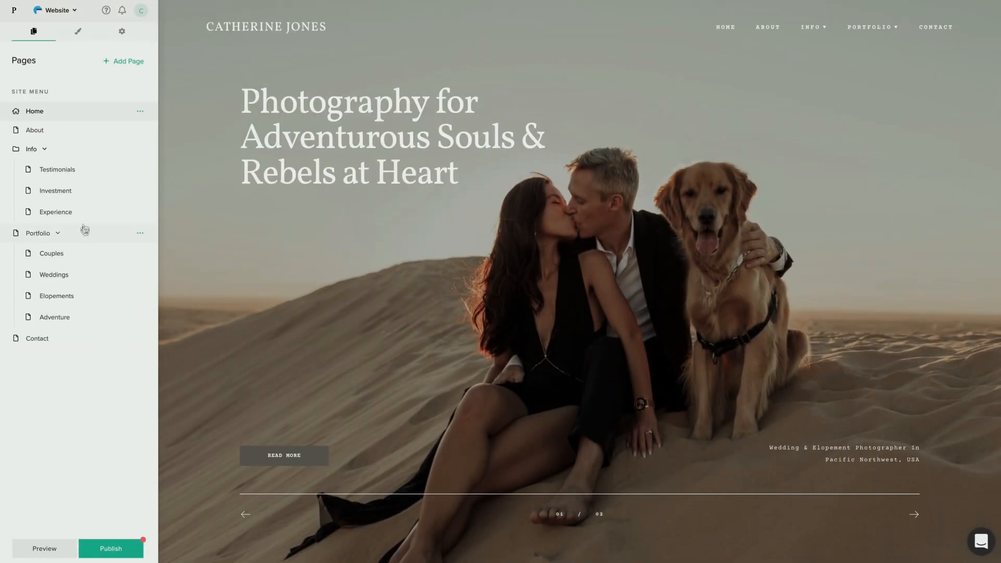
Apply the Skye theme from Design > Change Theme, replacing Montreal
left_click(78, 32)
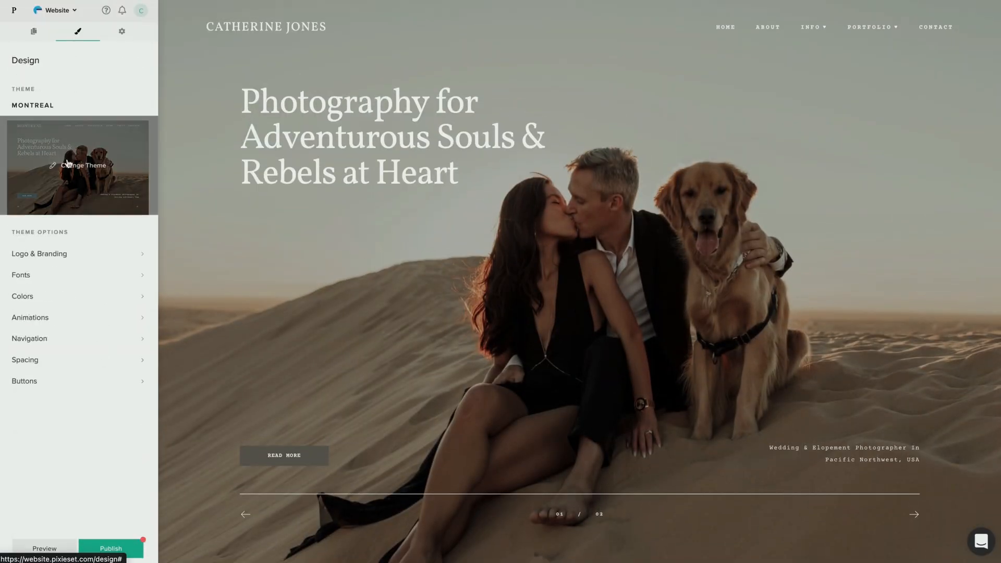
left_click(78, 166)
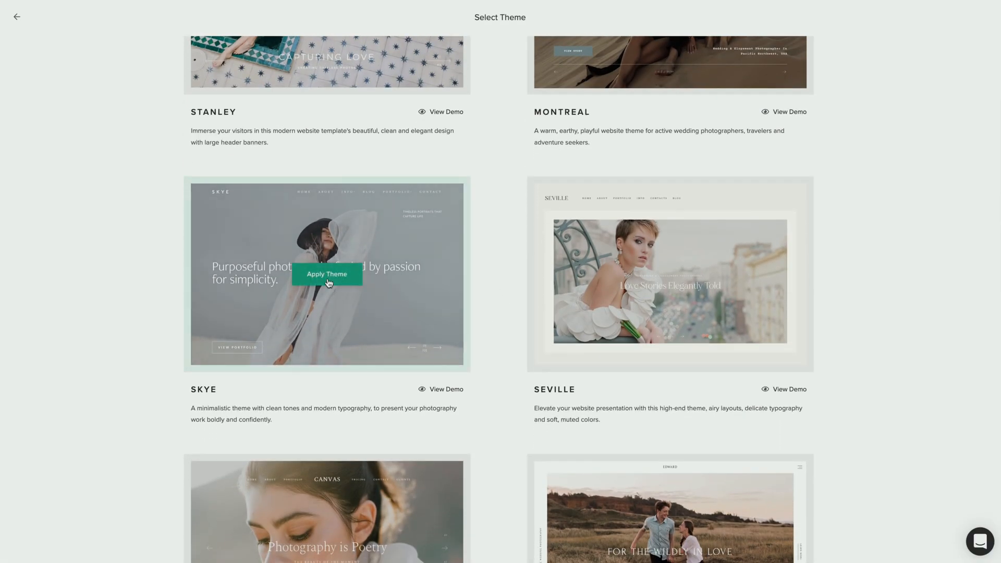
left_click(327, 275)
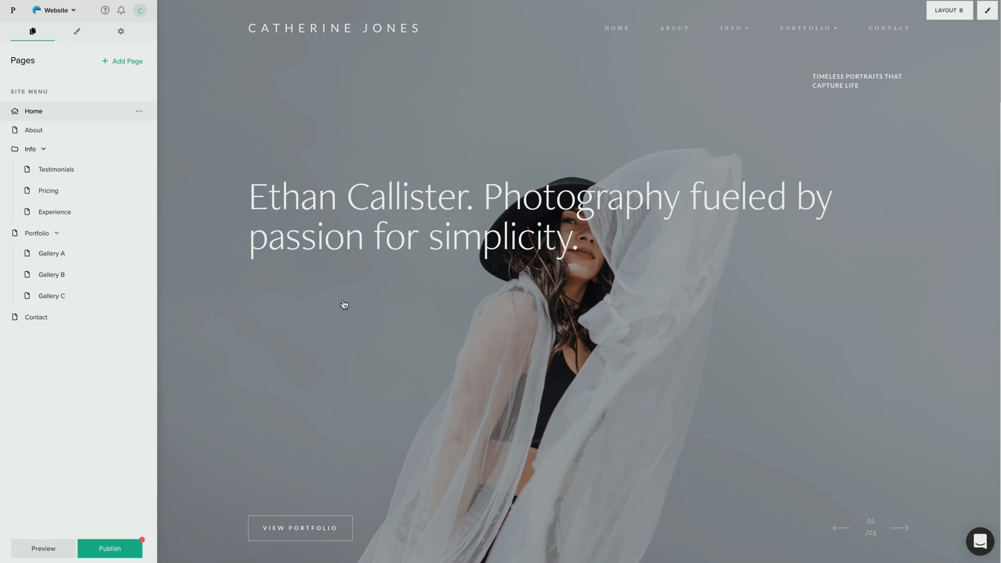